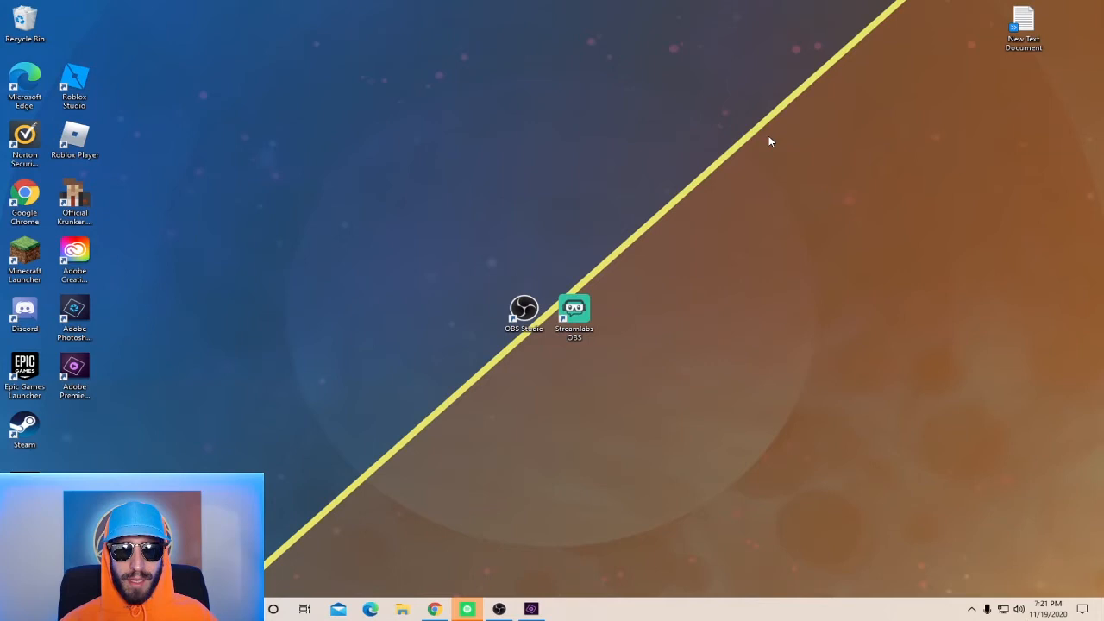
Launch OBS Studio from its desktop shortcut
left_click(498, 609)
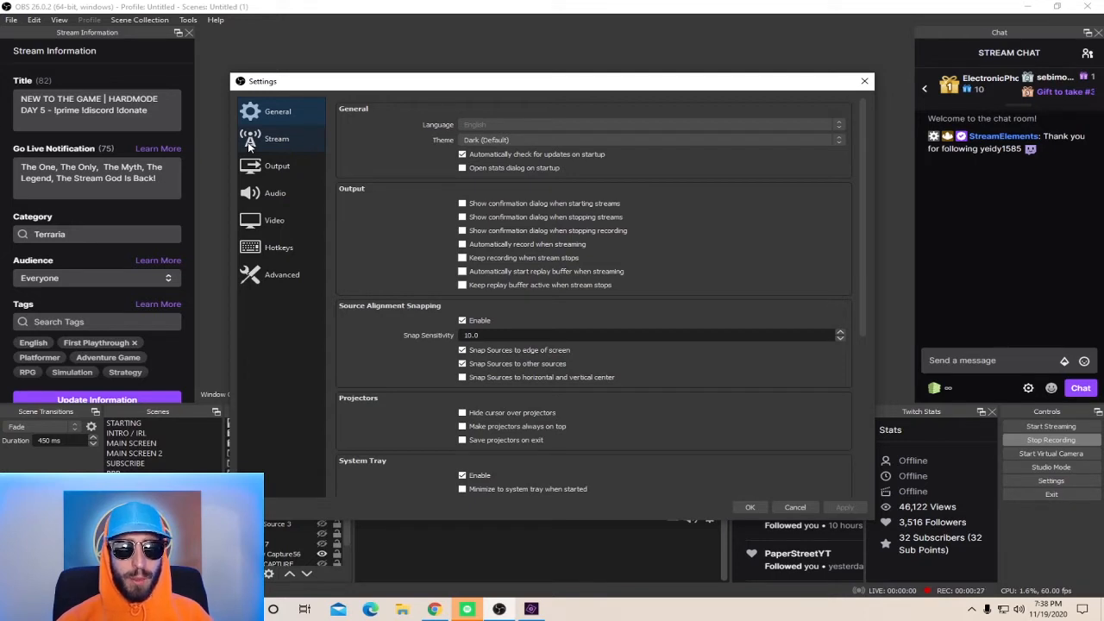
Choose the US Central: Denver, CO ingest server for the Twitch stream
left_click(276, 138)
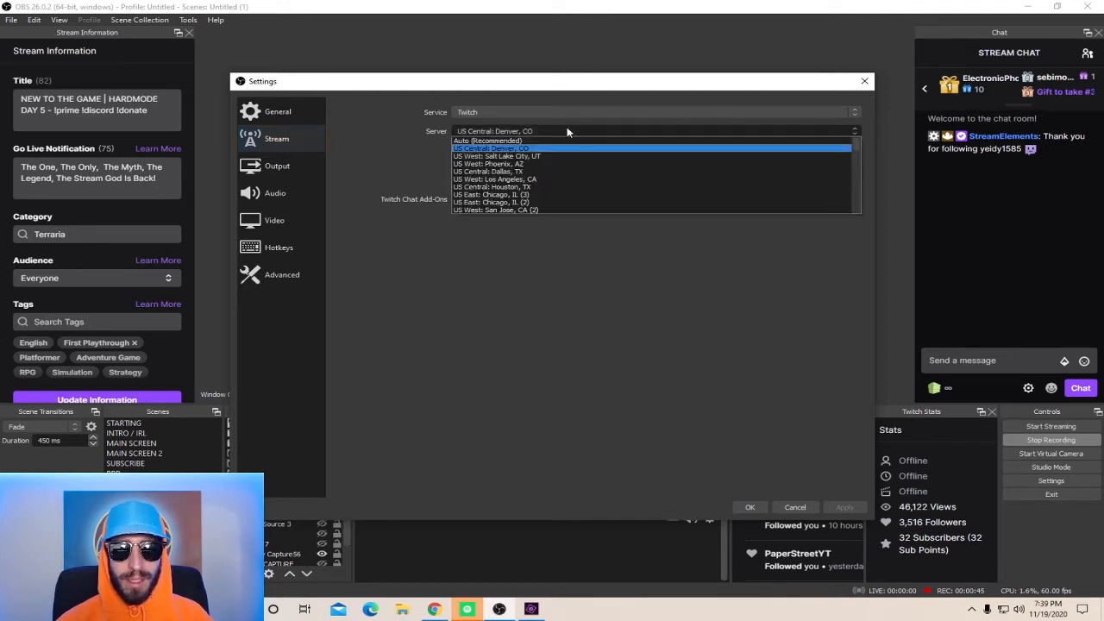
left_click(494, 147)
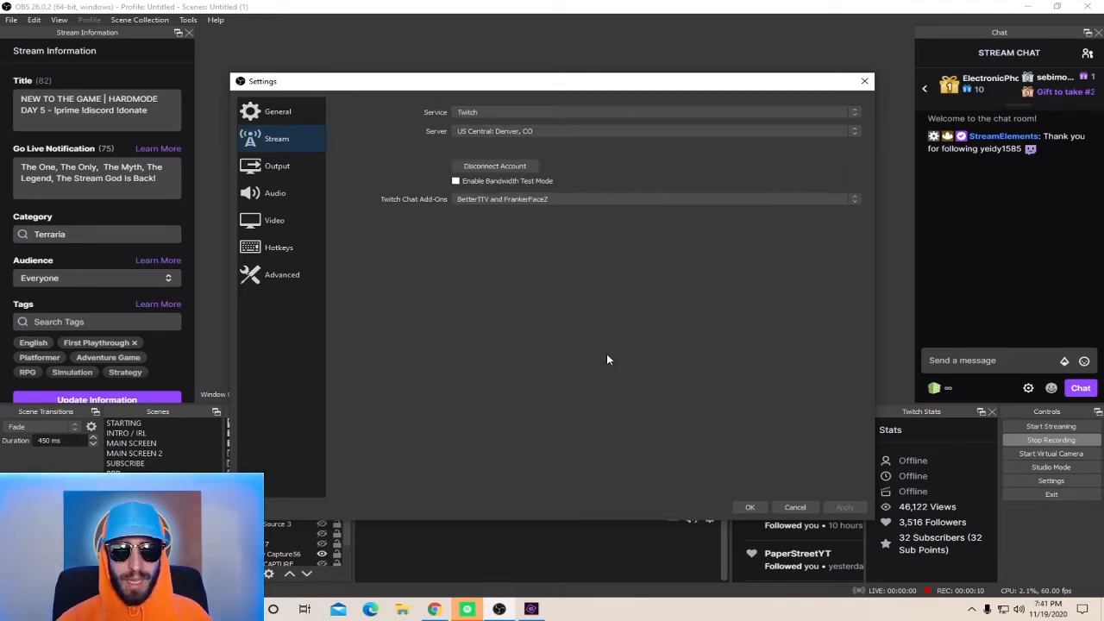
Keep the streaming encoder on Quality preset at 4000 Kbps CBR and turn look-ahead off
left_click(276, 165)
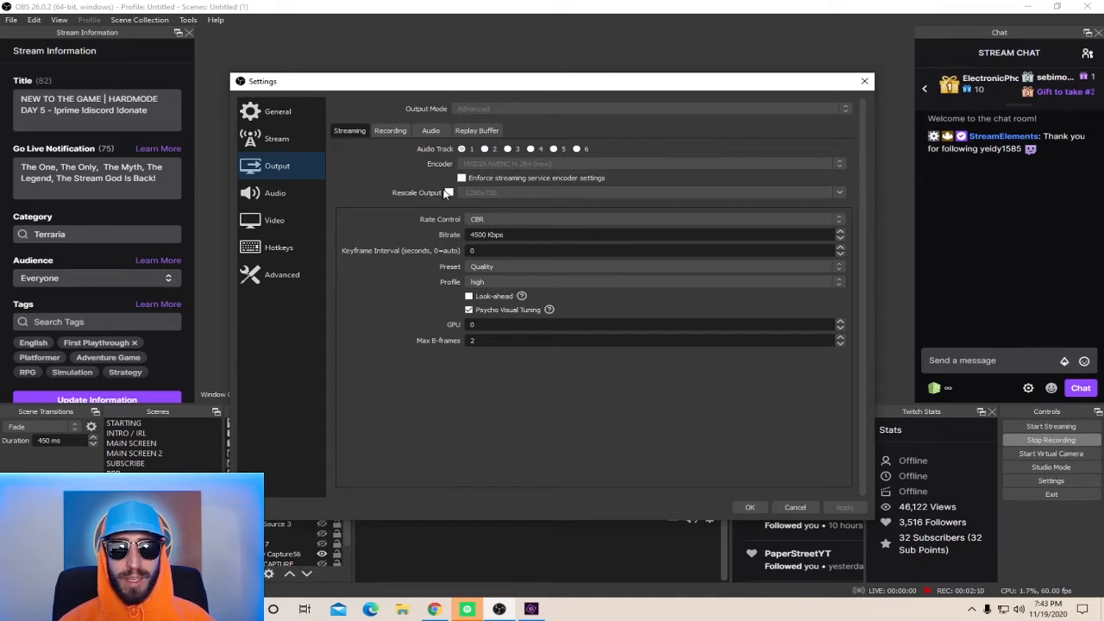
mouse_move(444, 228)
type("2")
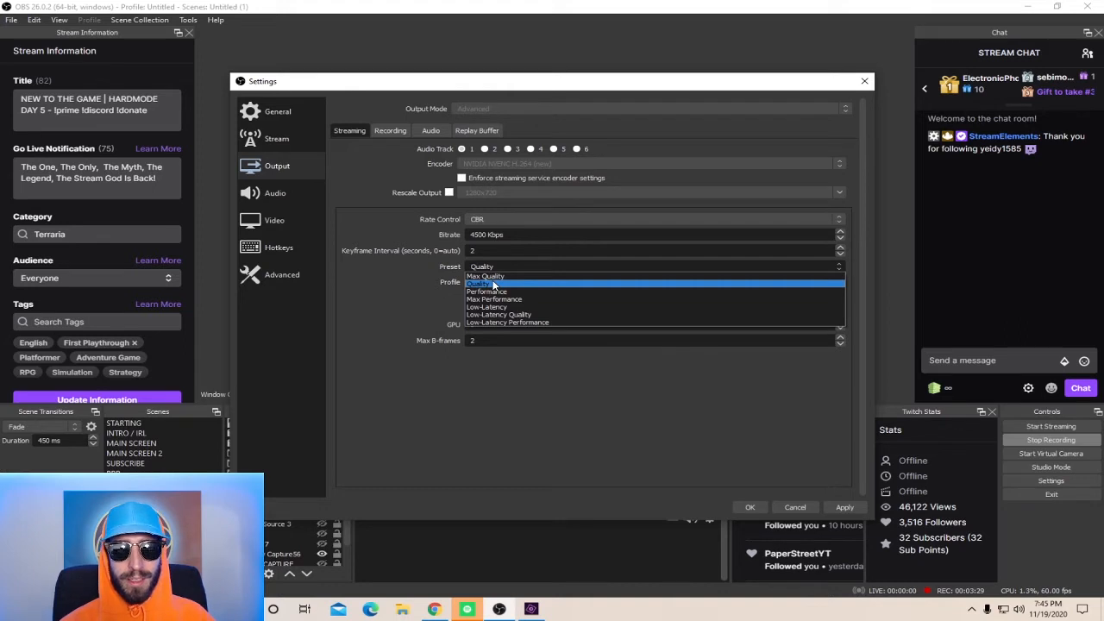
left_click(483, 283)
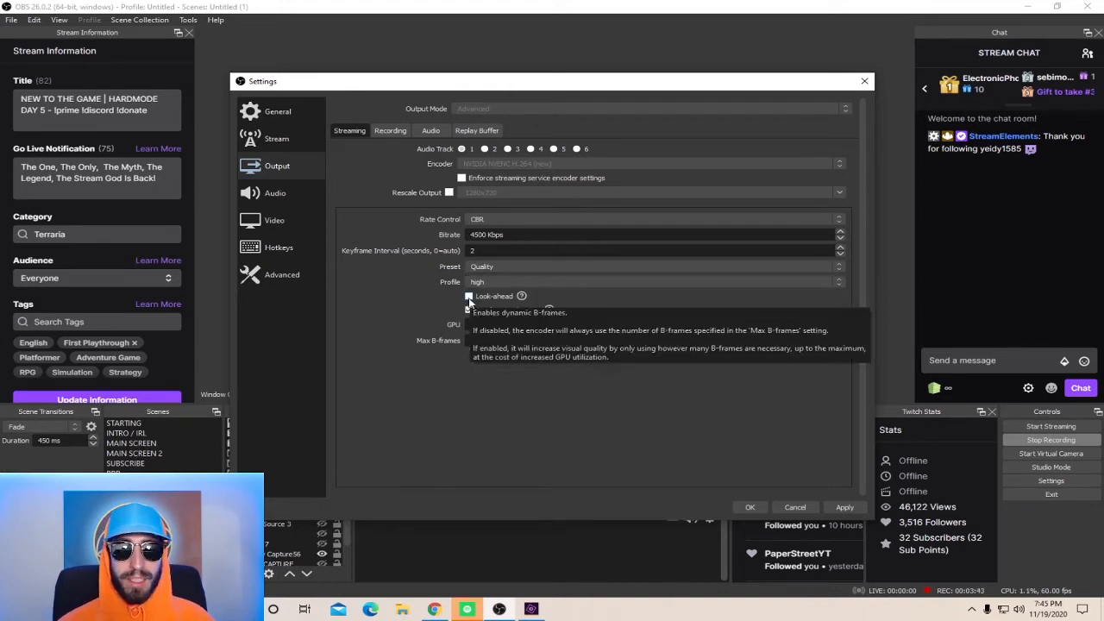
left_click(469, 310)
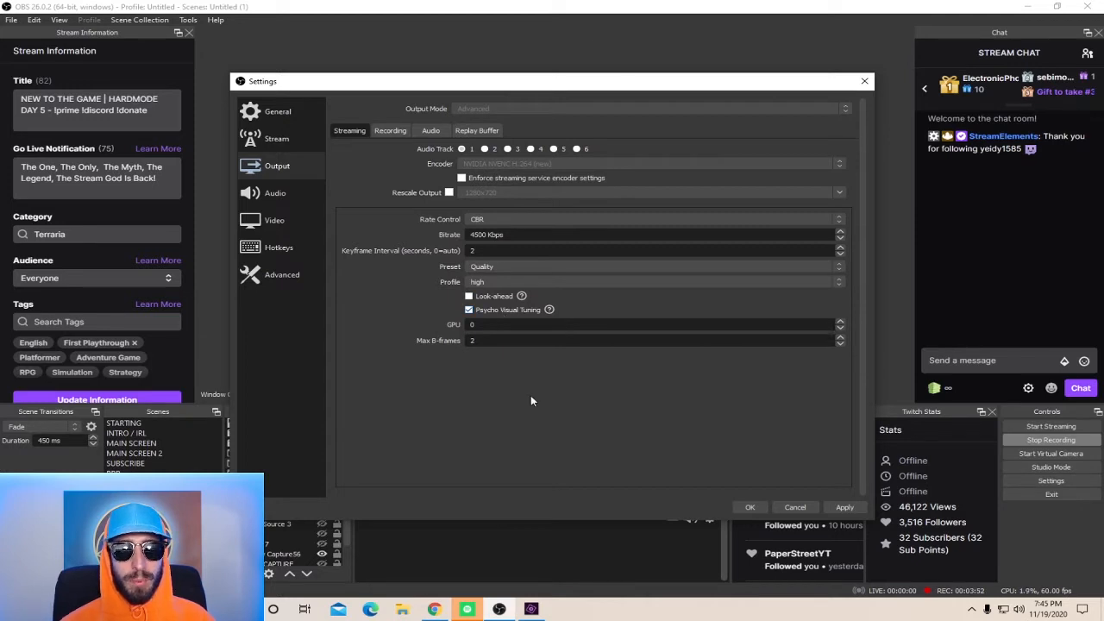
mouse_move(490, 387)
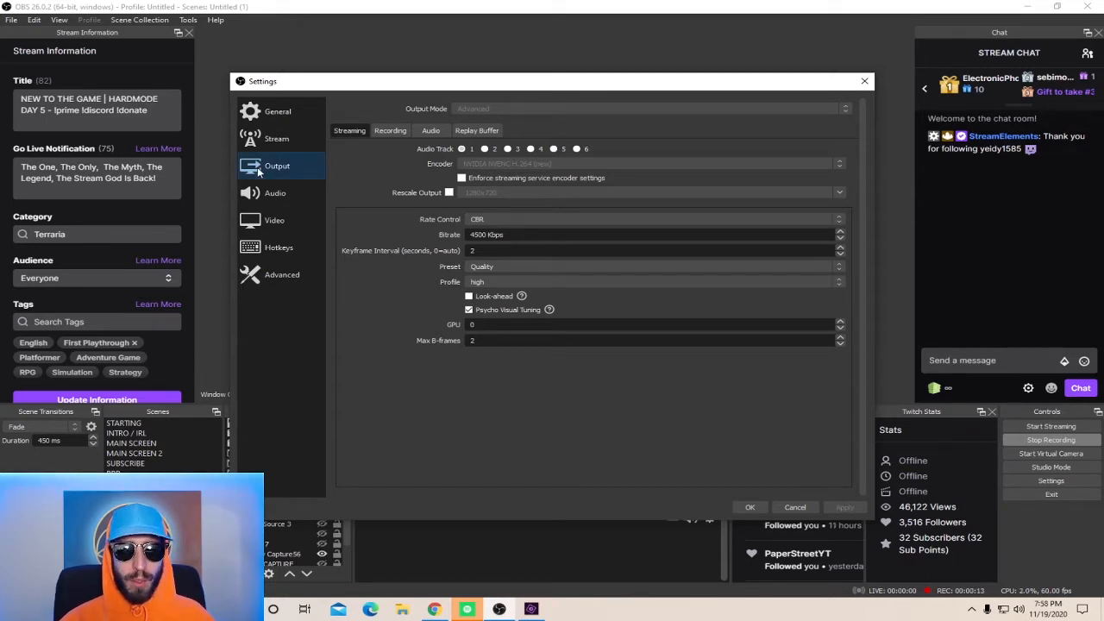
left_click(274, 220)
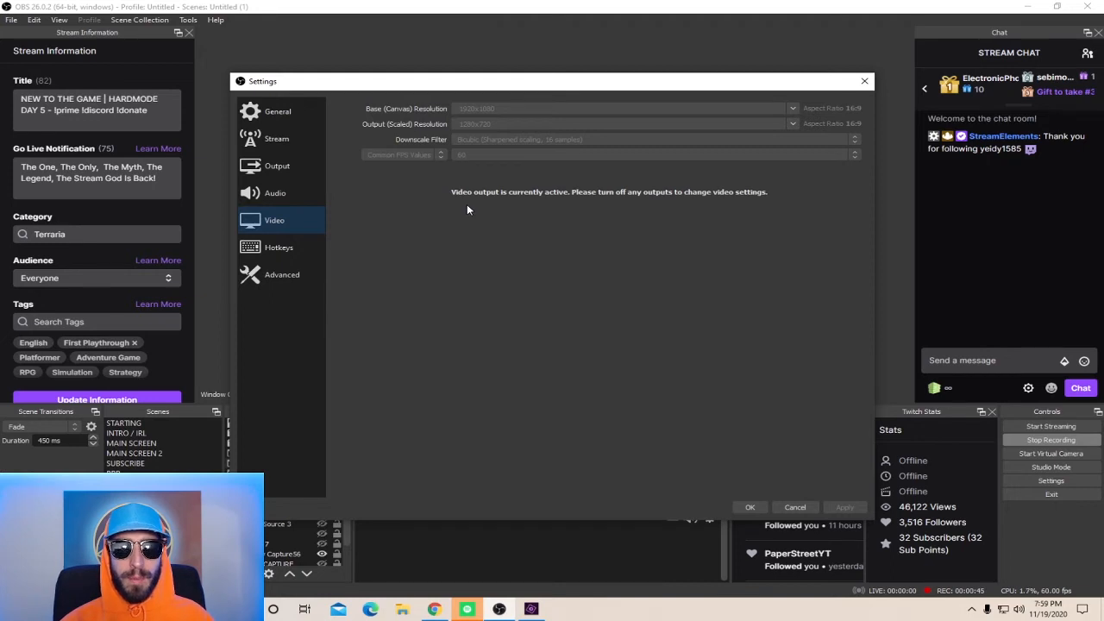
mouse_move(456, 200)
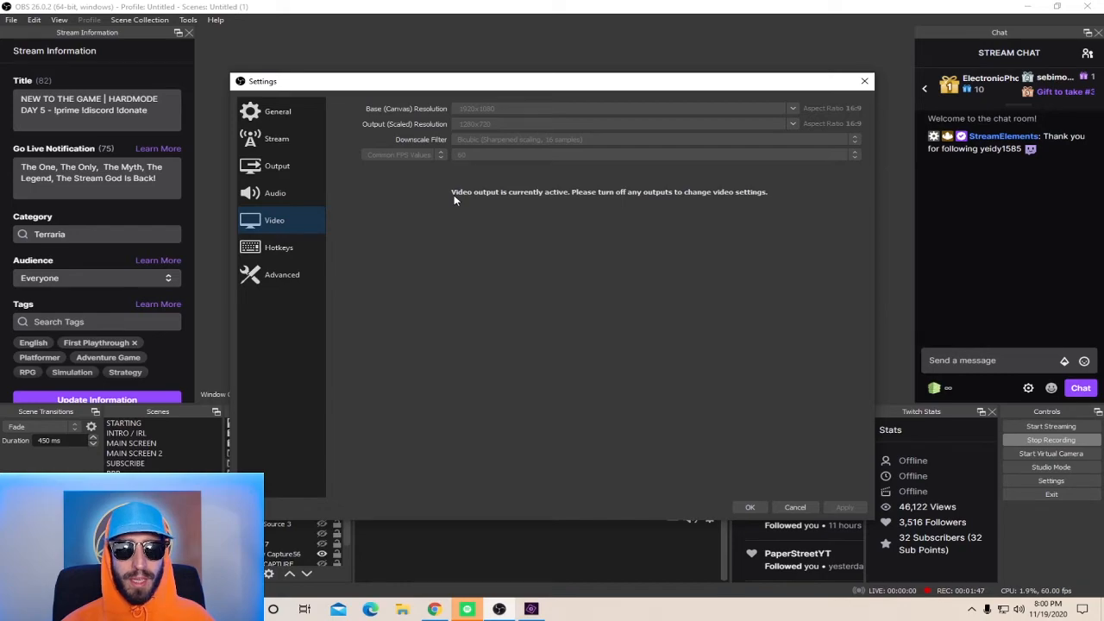
Switch from the locked Video resolution page to Twitch's encoding guidelines in the browser
left_click(434, 610)
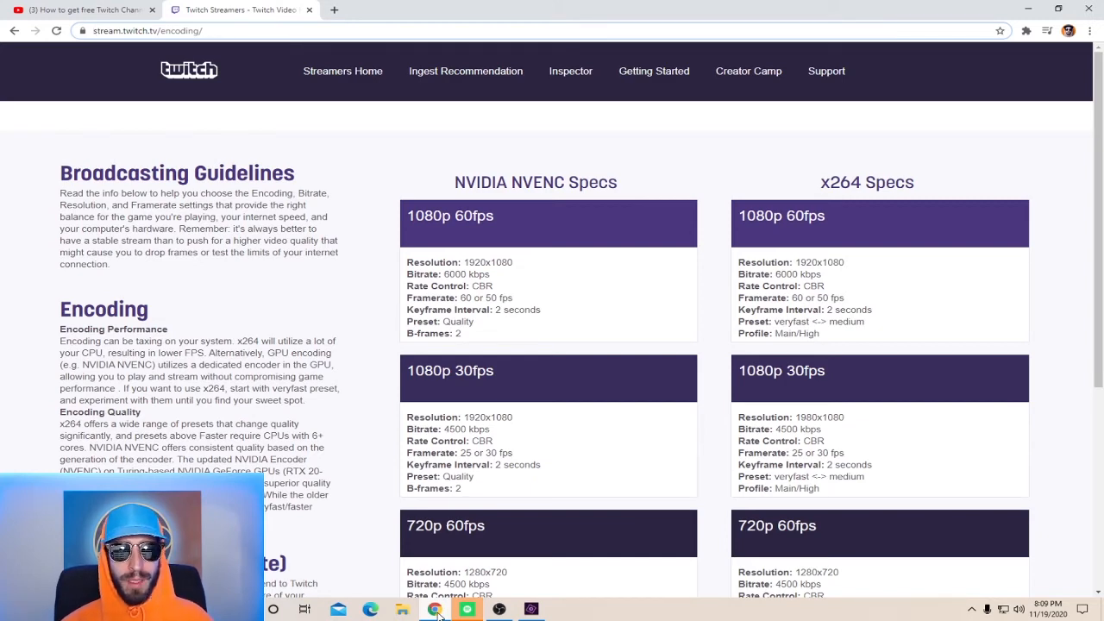
Scroll the Twitch encoding page down to the 720p 60fps and 30fps spec cards
scroll("down", 3)
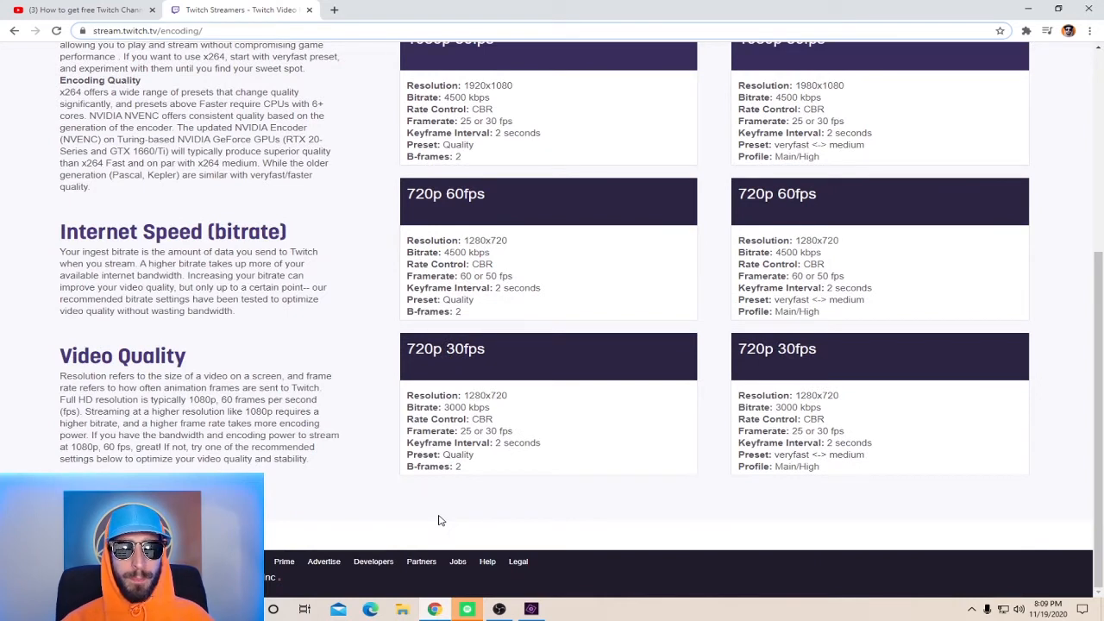
mouse_move(52, 265)
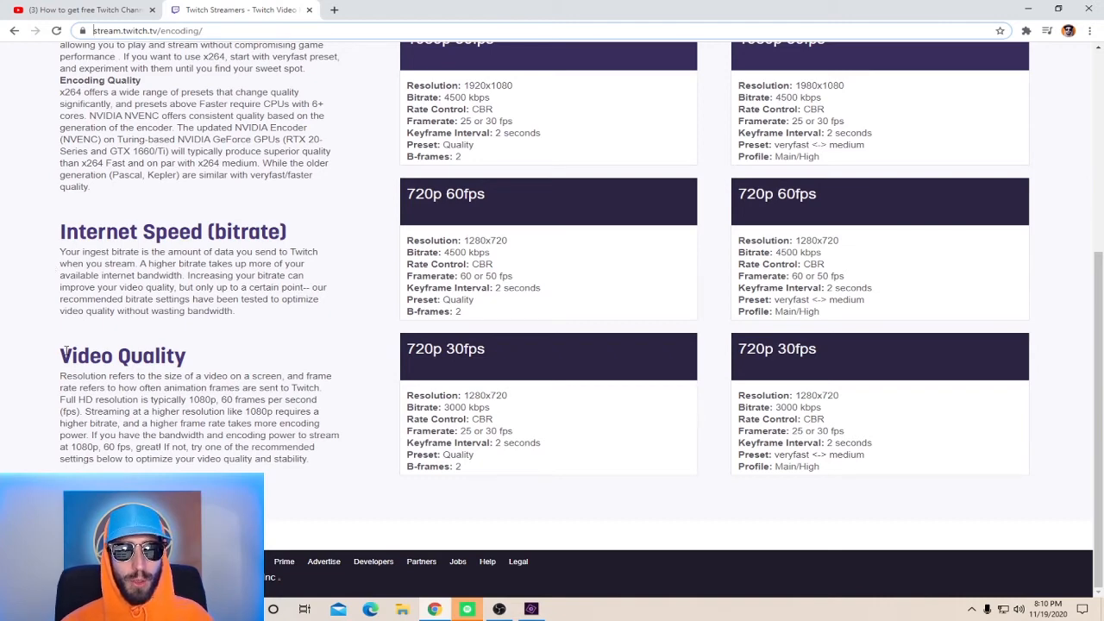
double_click(65, 356)
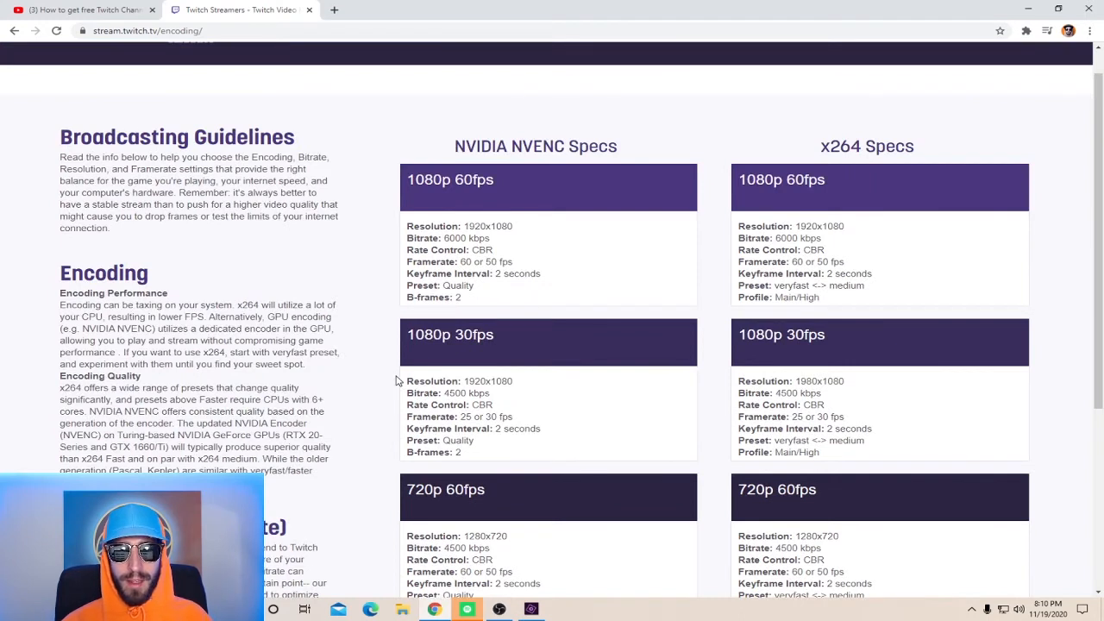
mouse_move(448, 148)
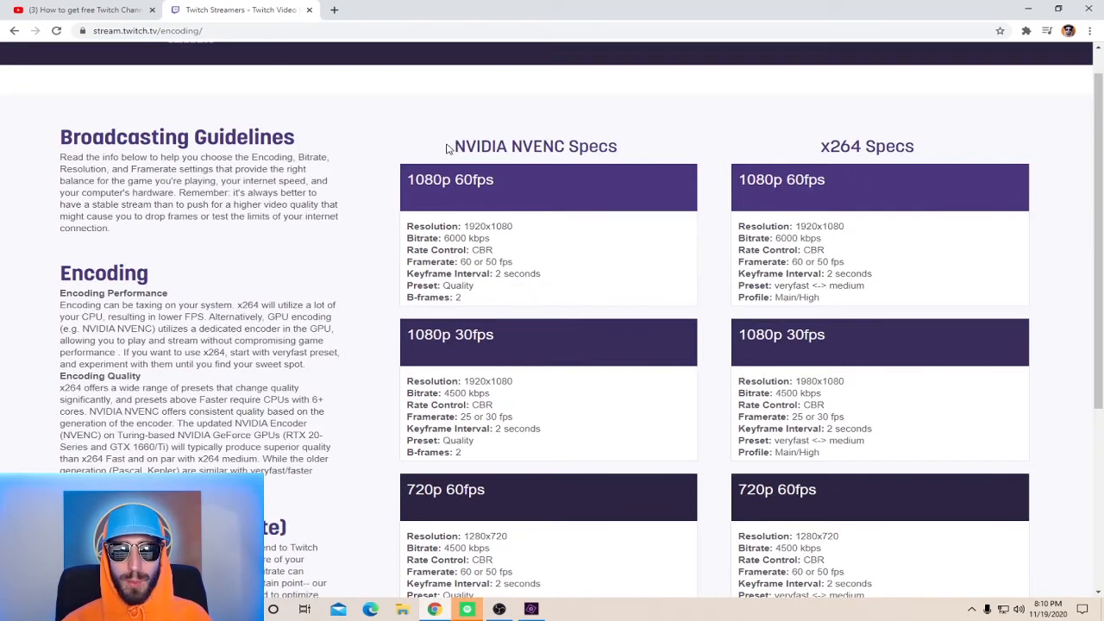
left_click_drag(452, 145, 548, 145)
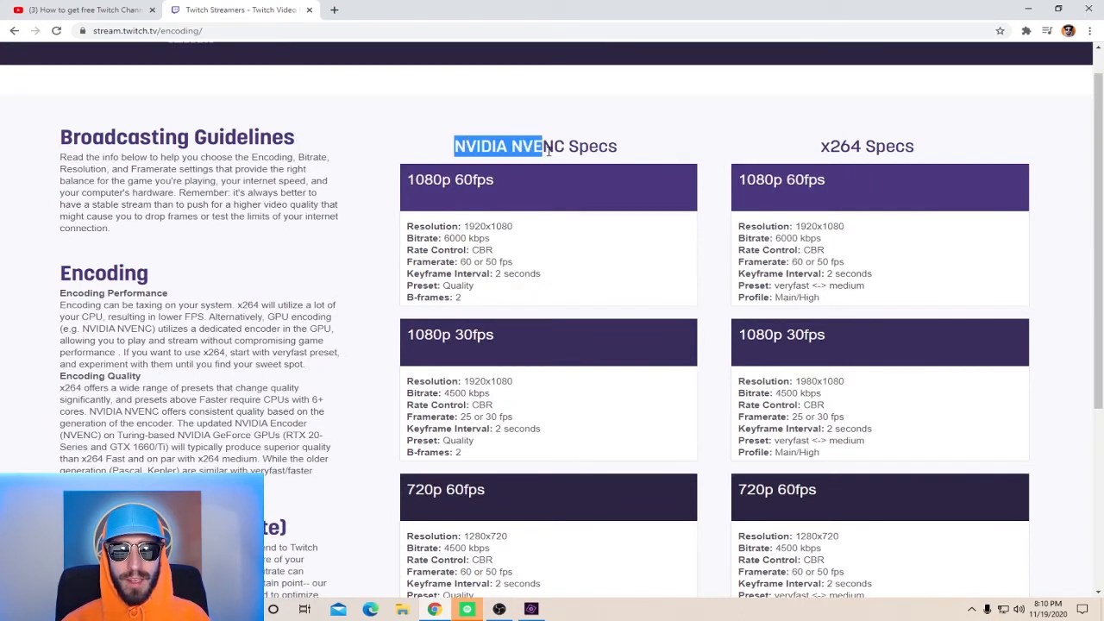
left_click(824, 144)
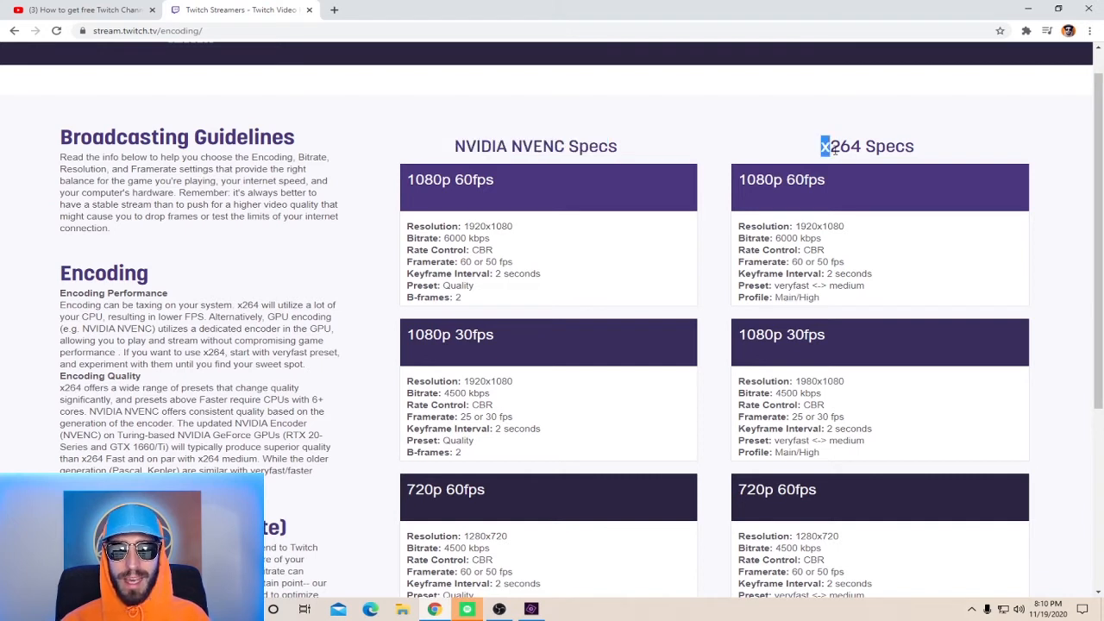
left_click_drag(824, 145, 873, 145)
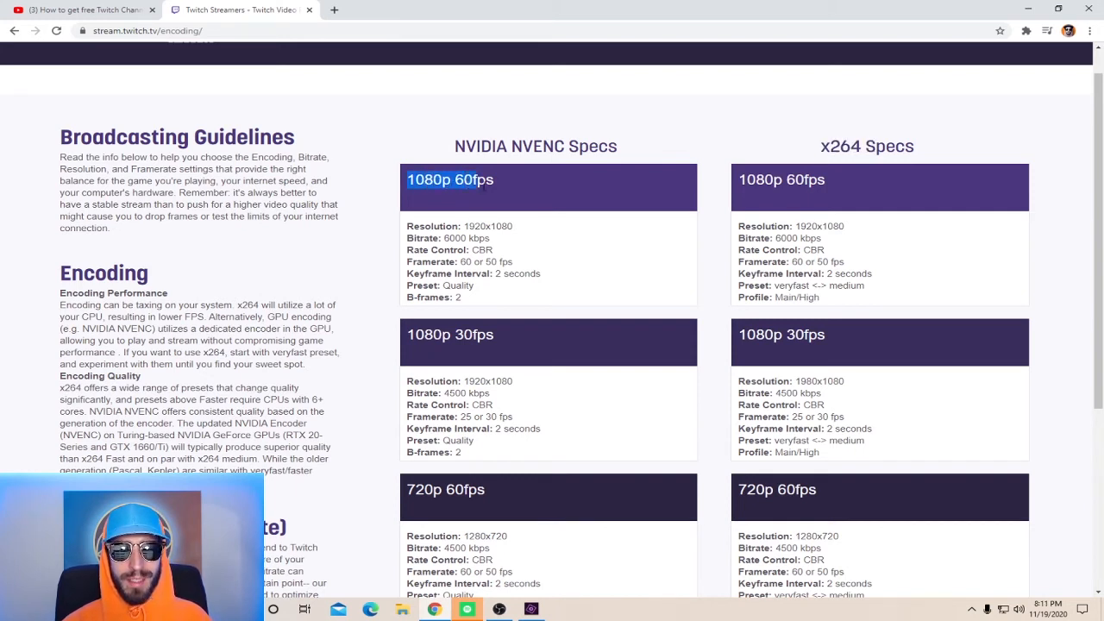
scroll("down", 3)
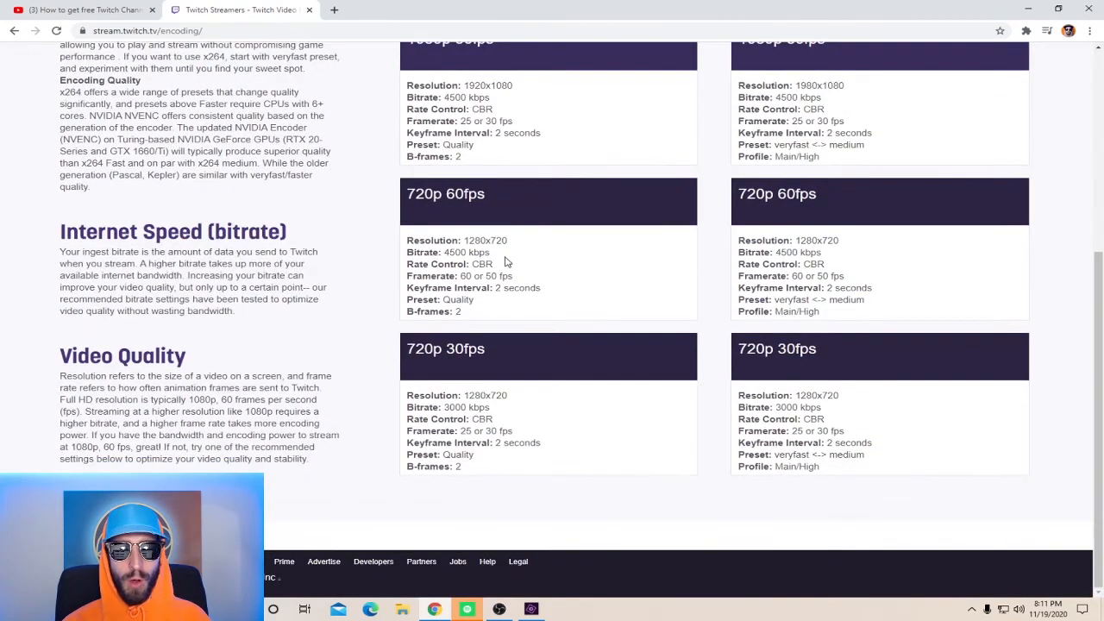
double_click(432, 348)
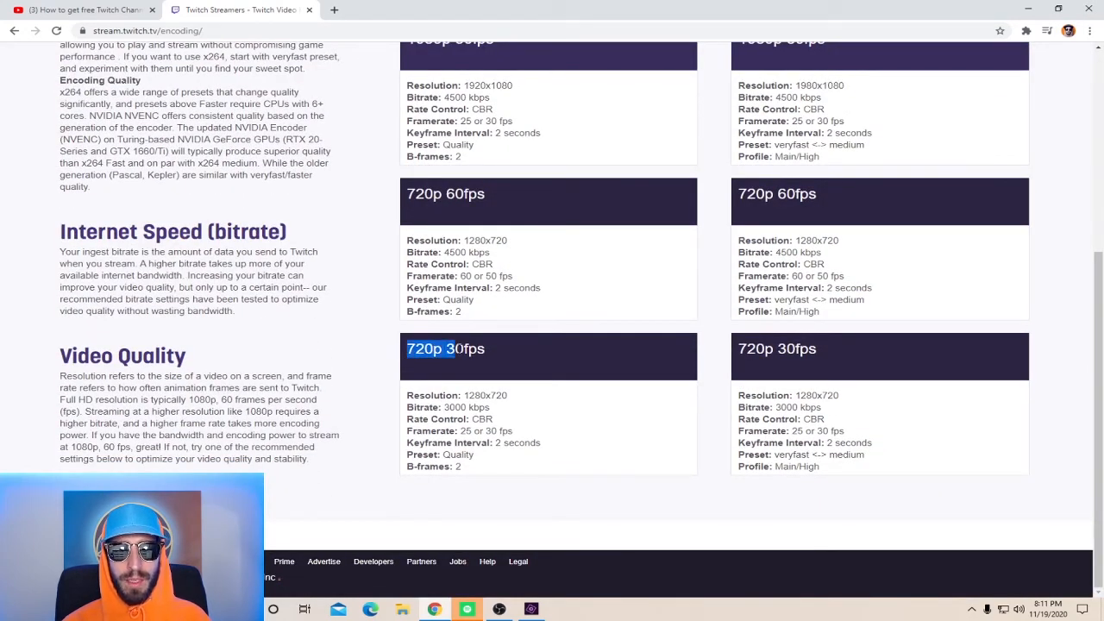
double_click(485, 395)
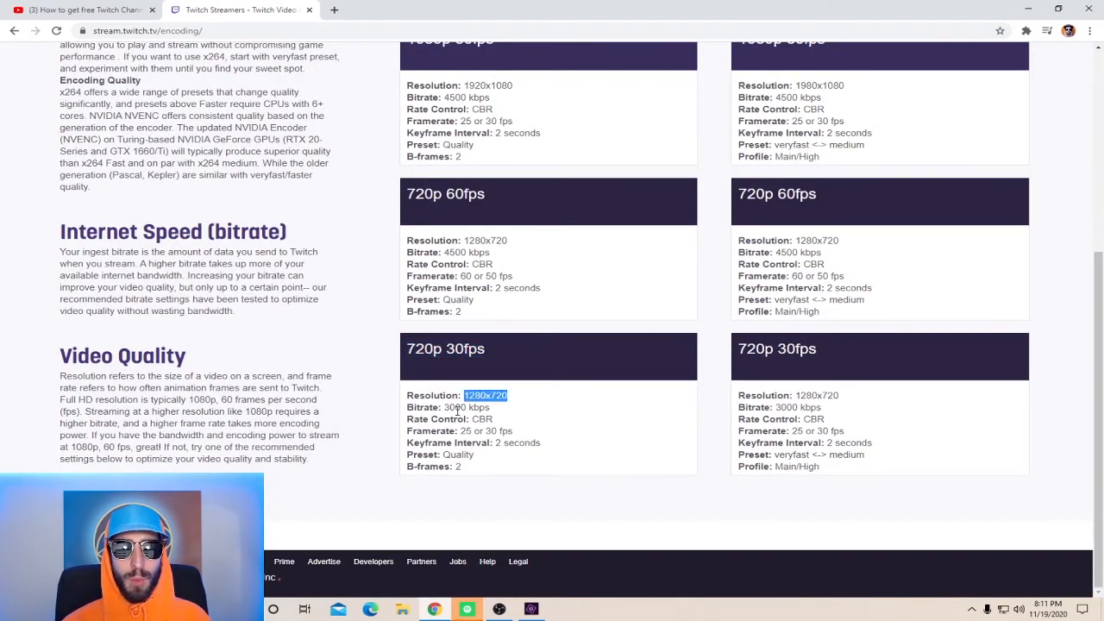